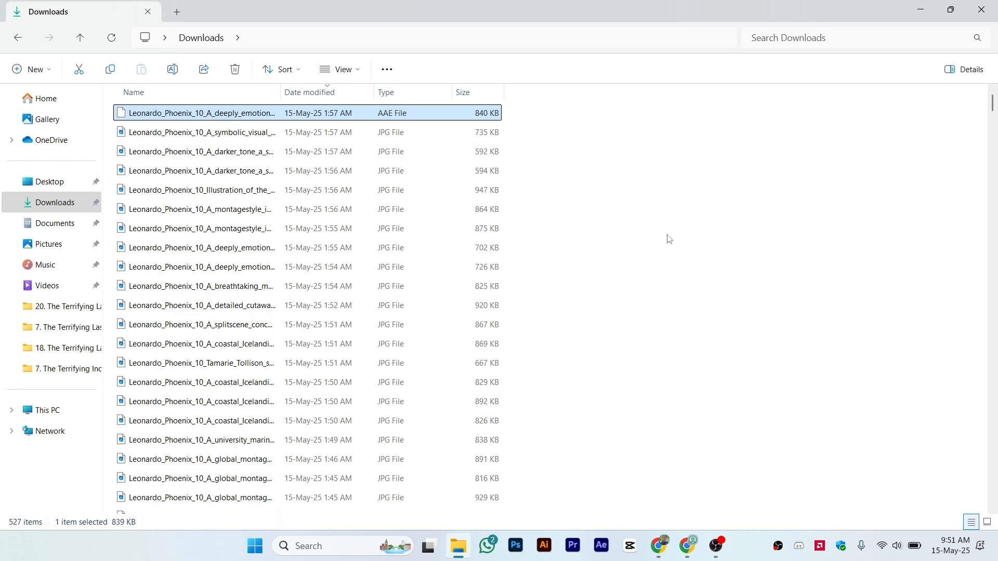
mouse_move(988, 115)
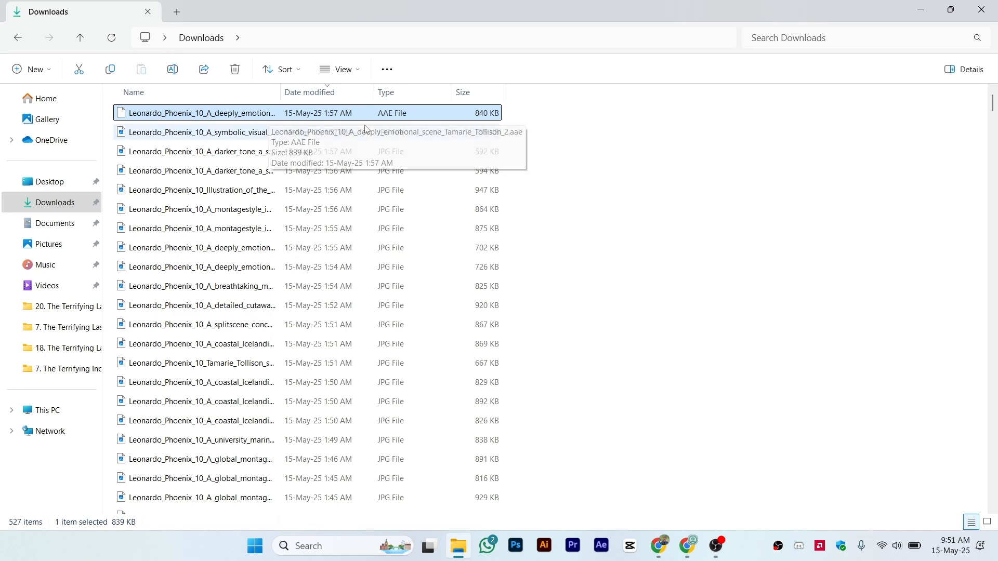
mouse_move(407, 124)
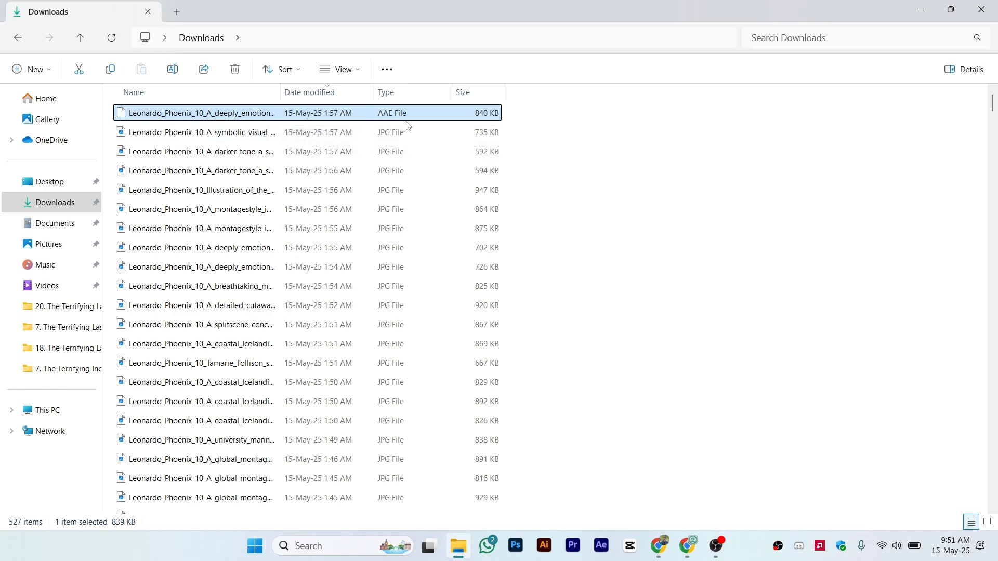
mouse_move(922, 106)
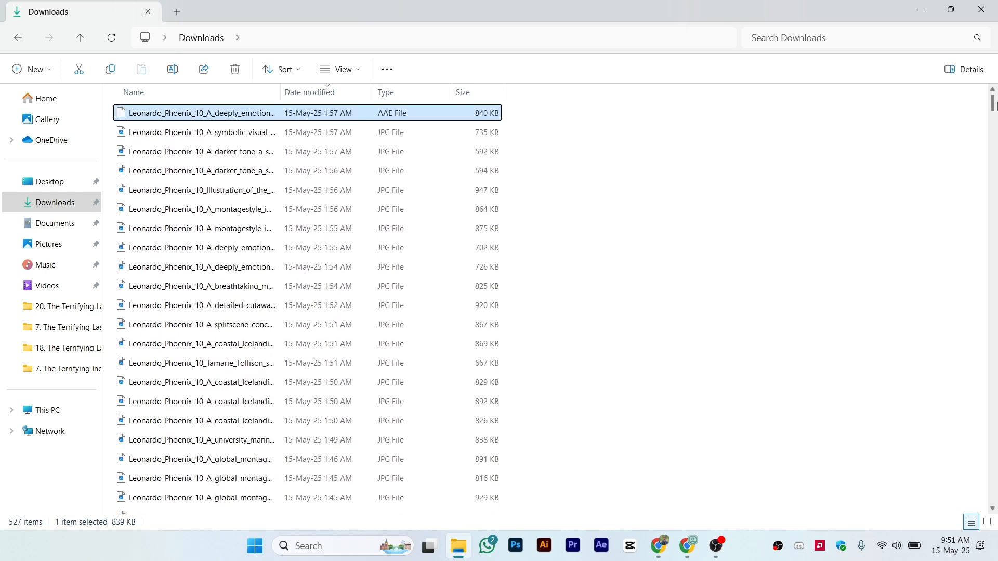
mouse_move(924, 143)
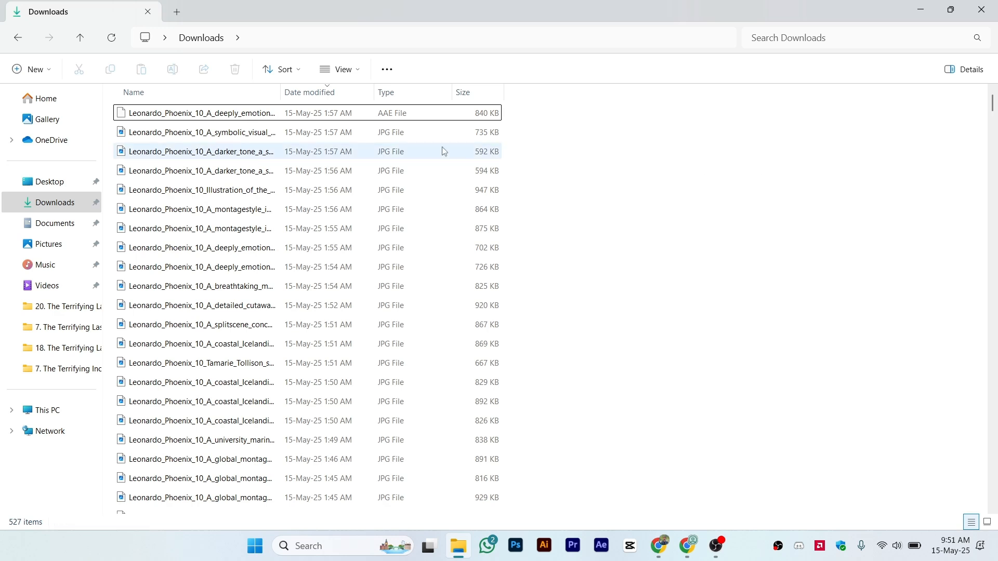
- Select the AAE file in Downloads and attempt to open it directly
left_click(207, 113)
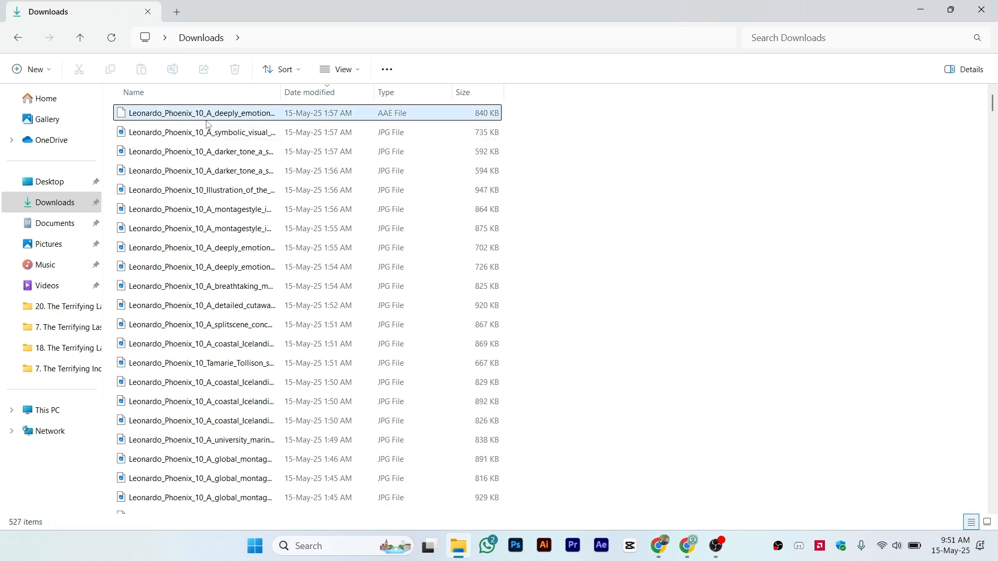
double_click(200, 112)
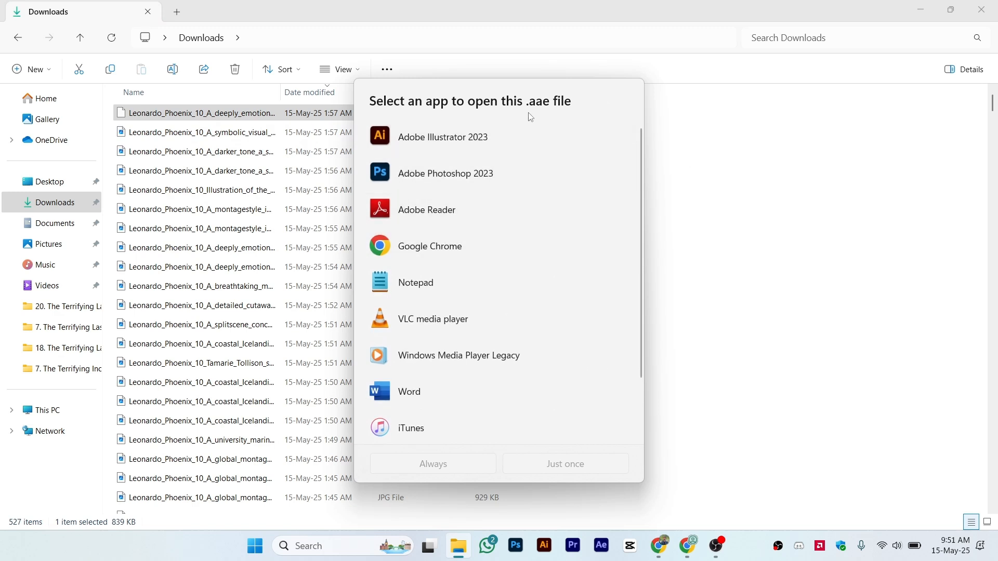
mouse_move(537, 173)
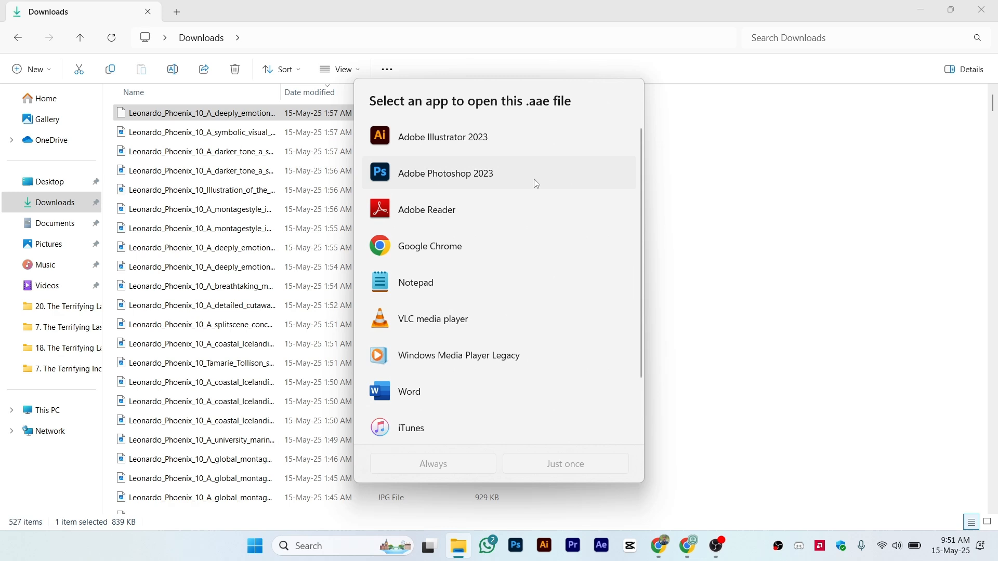
mouse_move(712, 313)
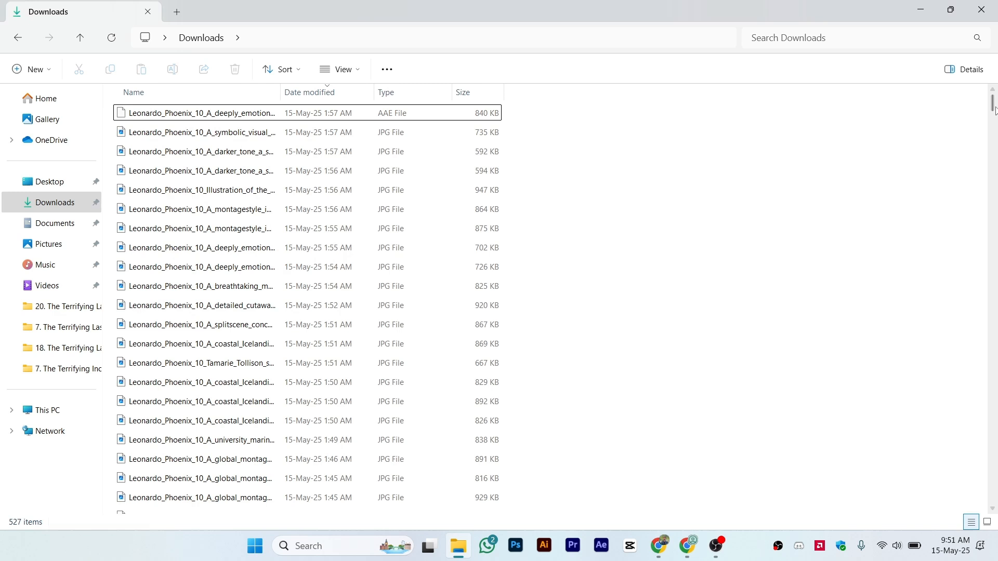
left_click(200, 112)
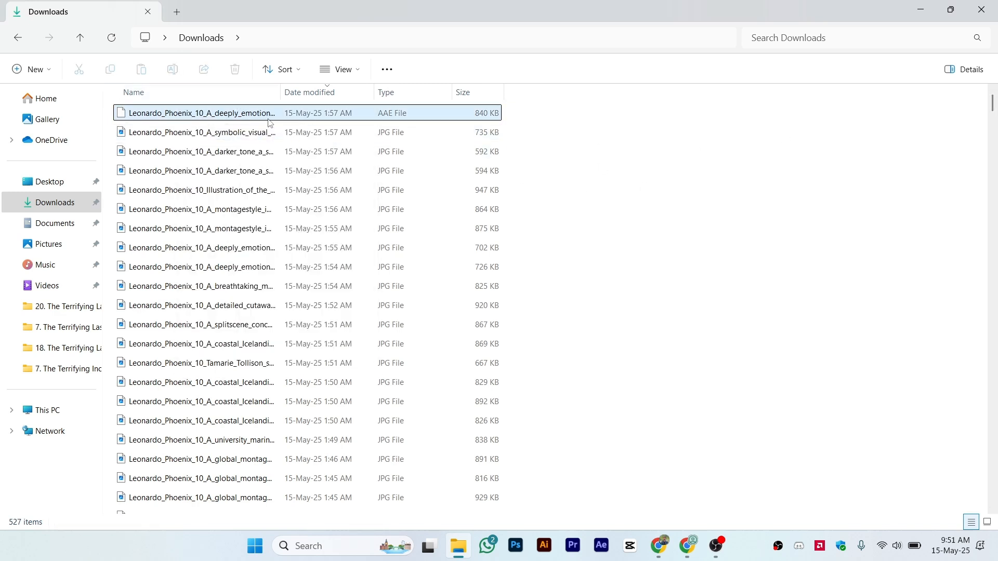
left_click(201, 112)
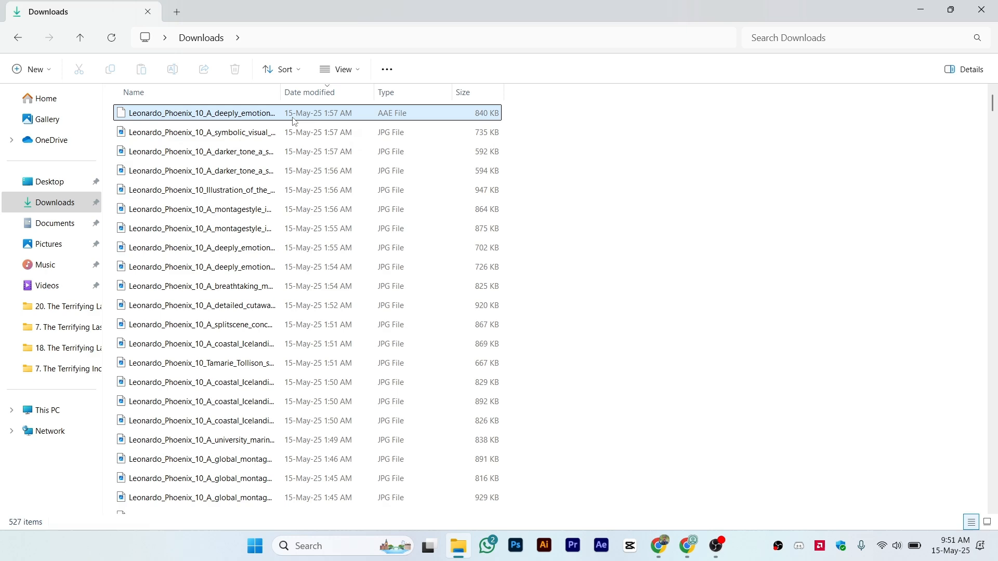
- Show the AAE file's full classic context menu and choose Open with
right_click(216, 115)
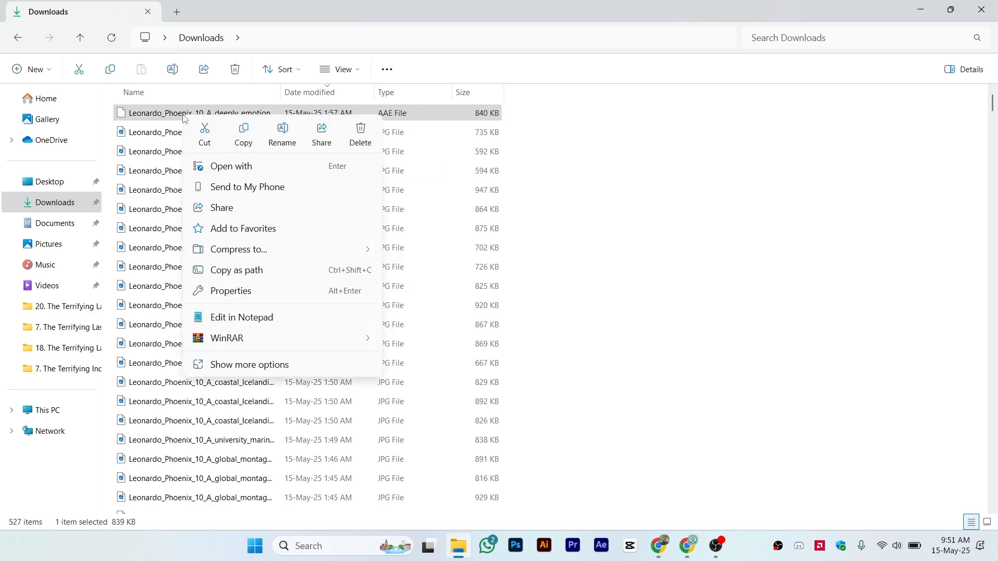
mouse_move(279, 365)
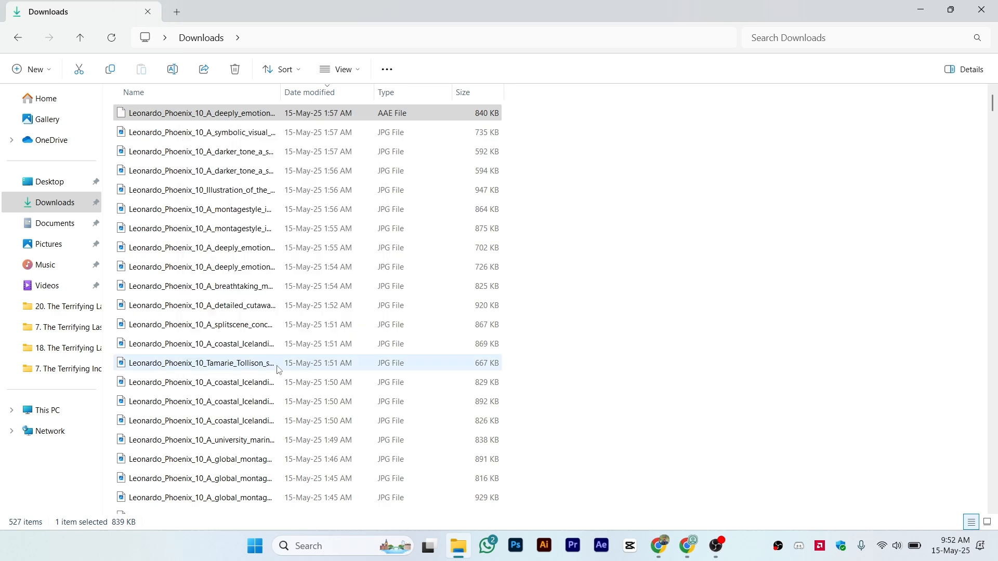
right_click(200, 112)
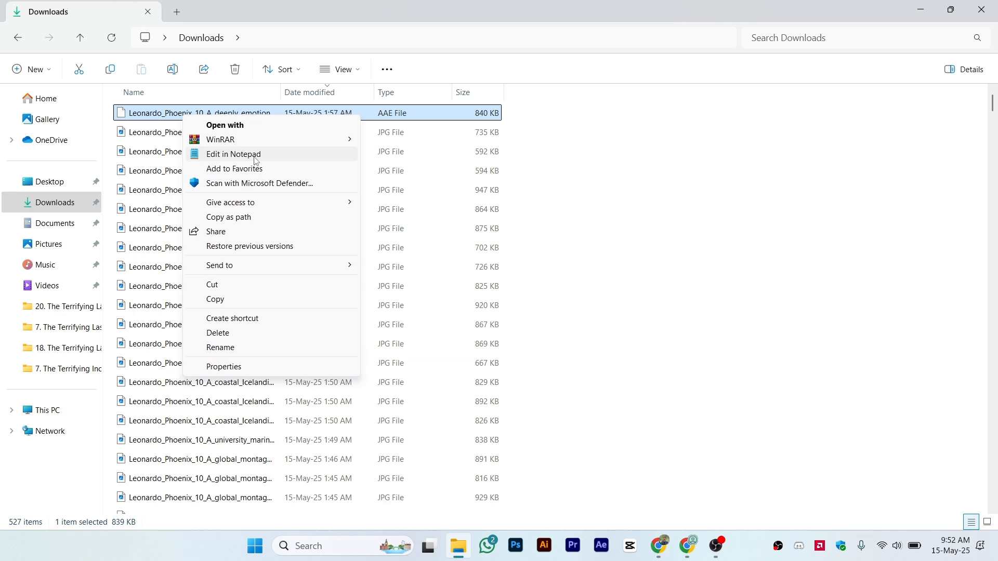
mouse_move(257, 125)
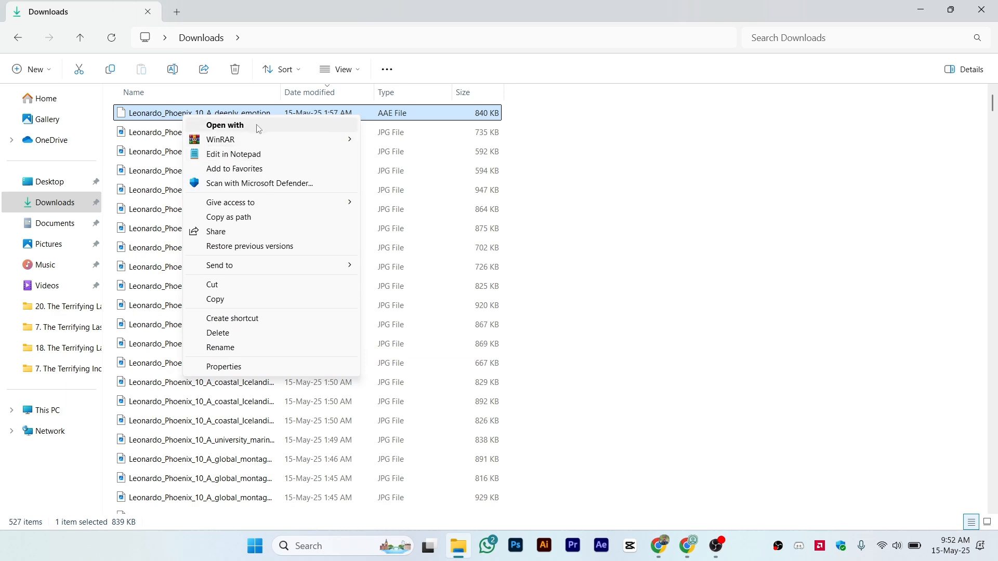
left_click(224, 124)
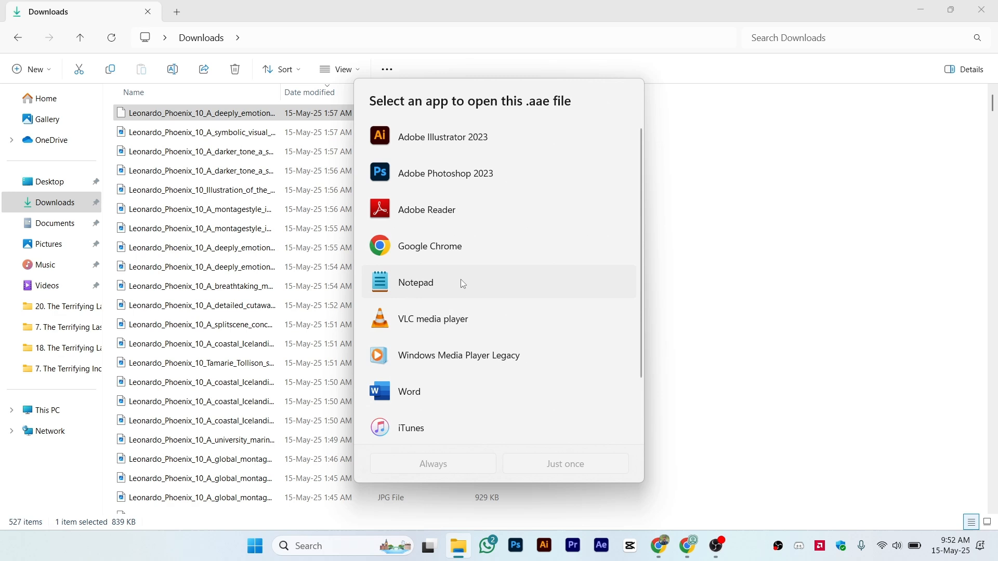
- Choose Notepad and open the AAE file with it just once
left_click(415, 282)
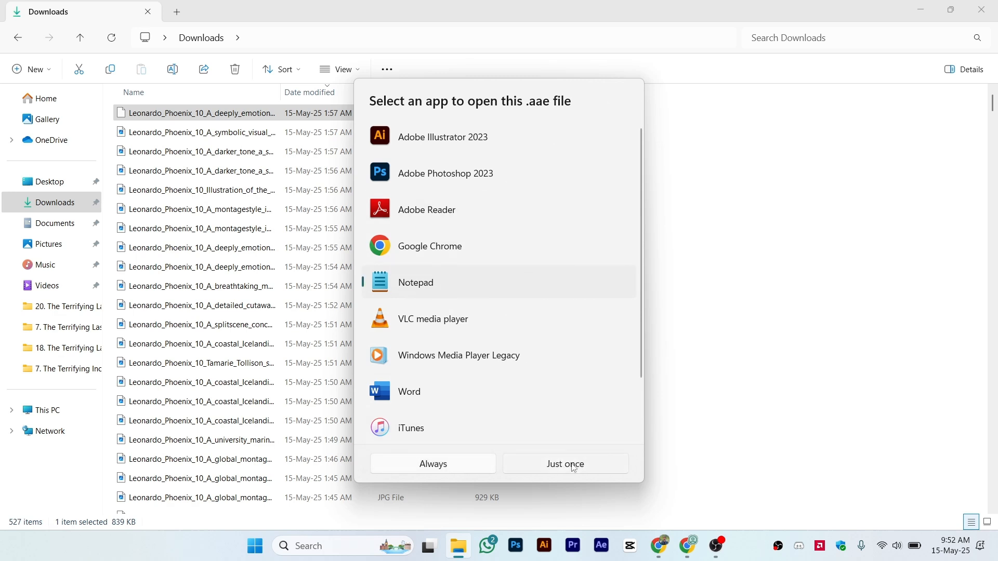
mouse_move(579, 406)
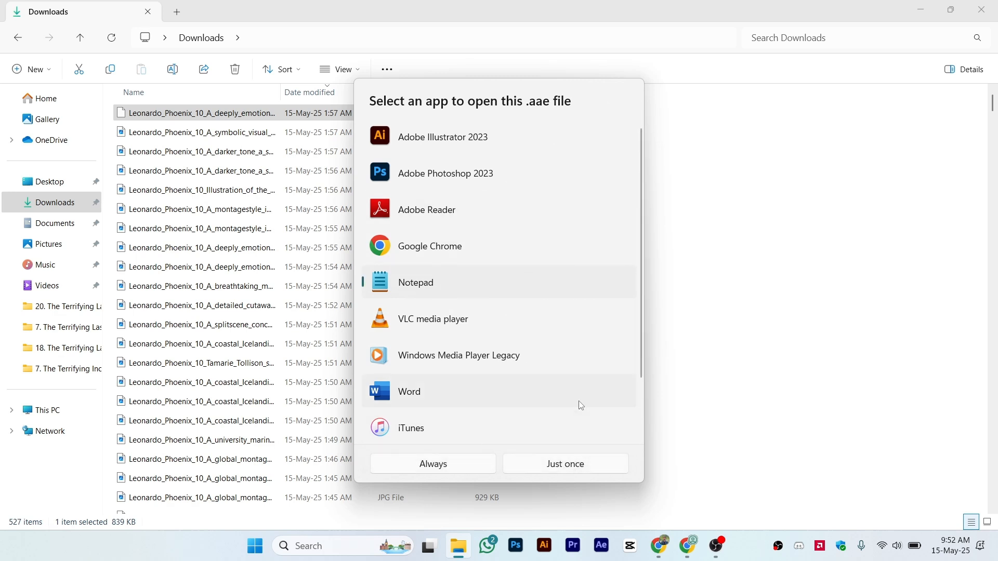
mouse_move(557, 457)
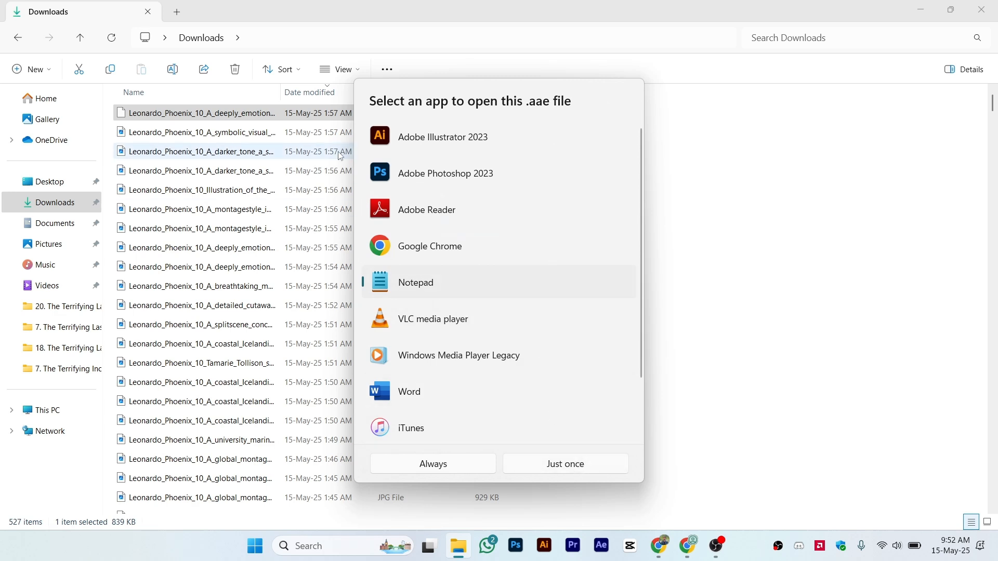
left_click(200, 113)
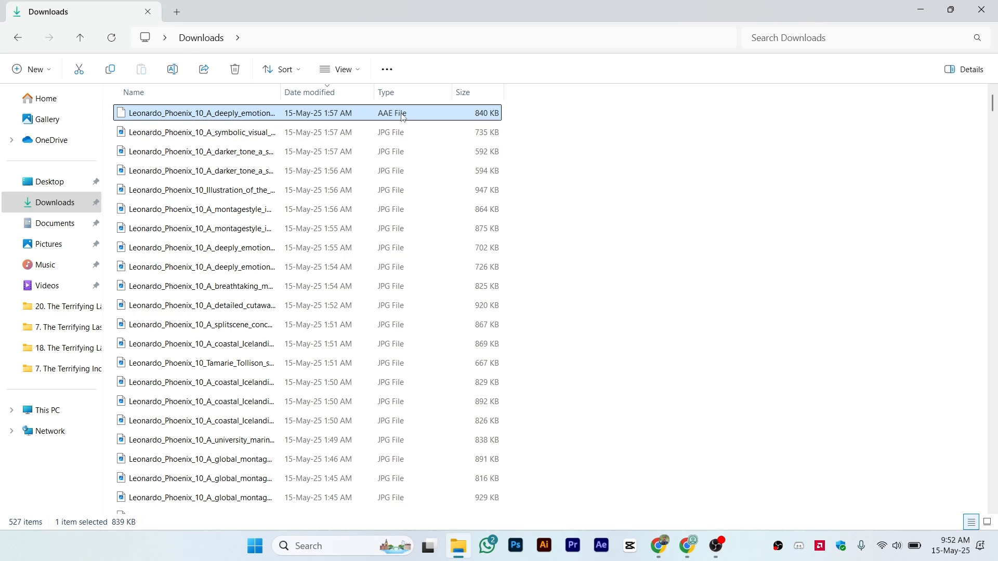
mouse_move(708, 150)
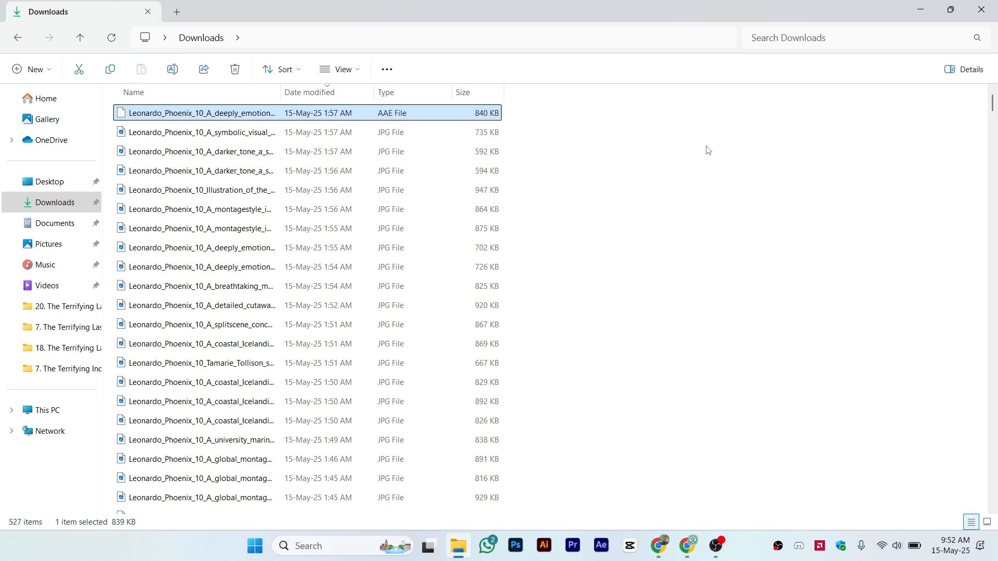
mouse_move(567, 146)
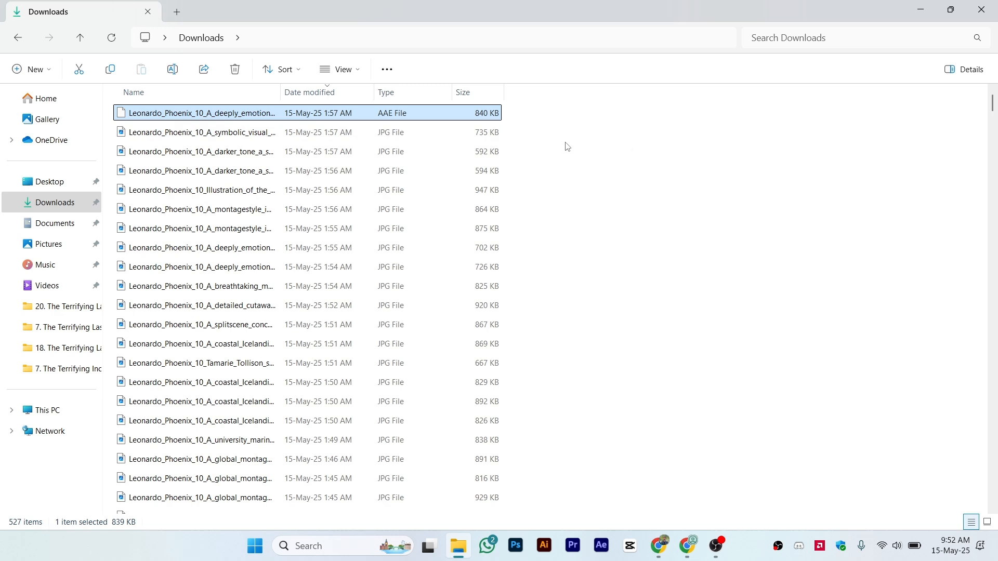
mouse_move(406, 121)
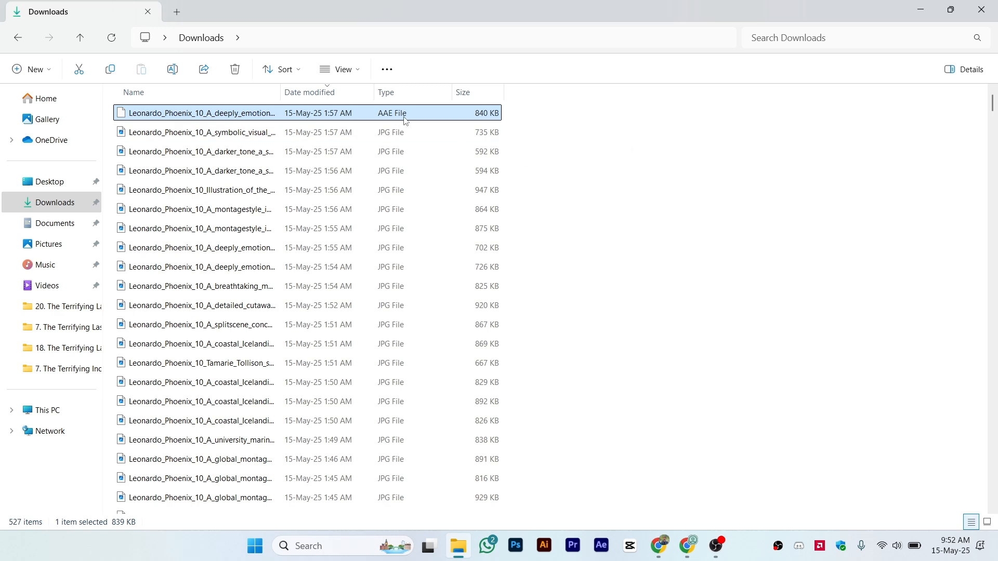
mouse_move(620, 153)
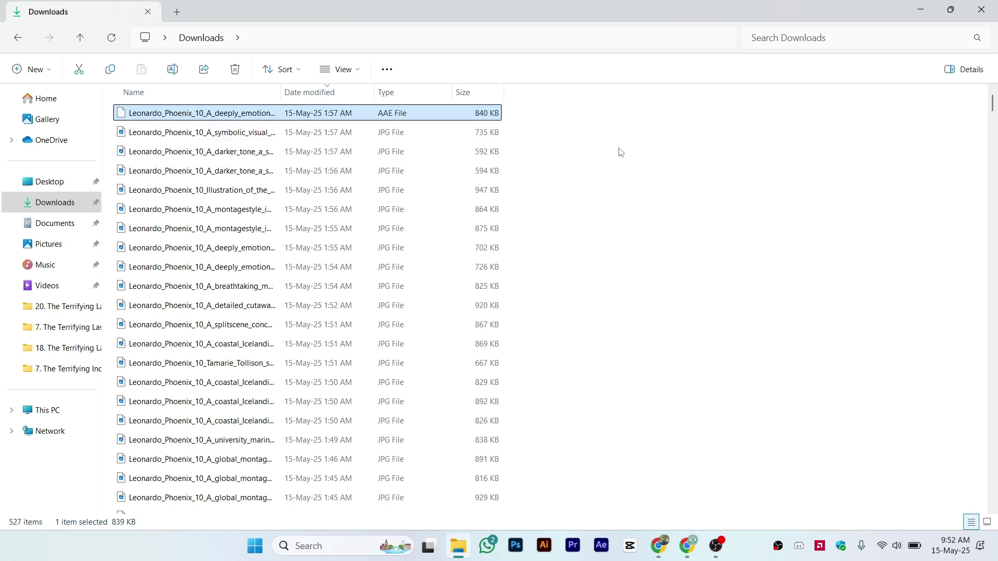
mouse_move(600, 149)
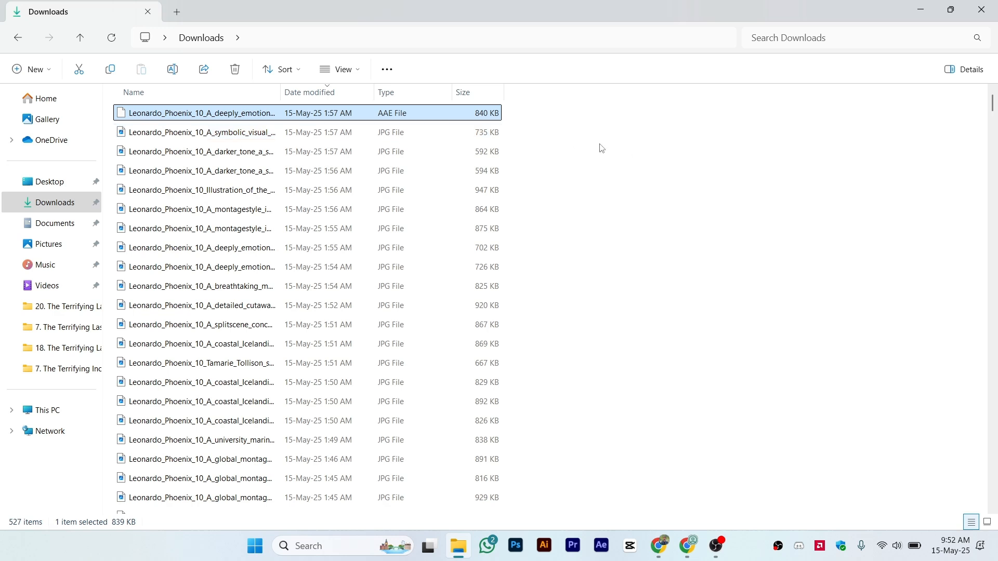
mouse_move(239, 115)
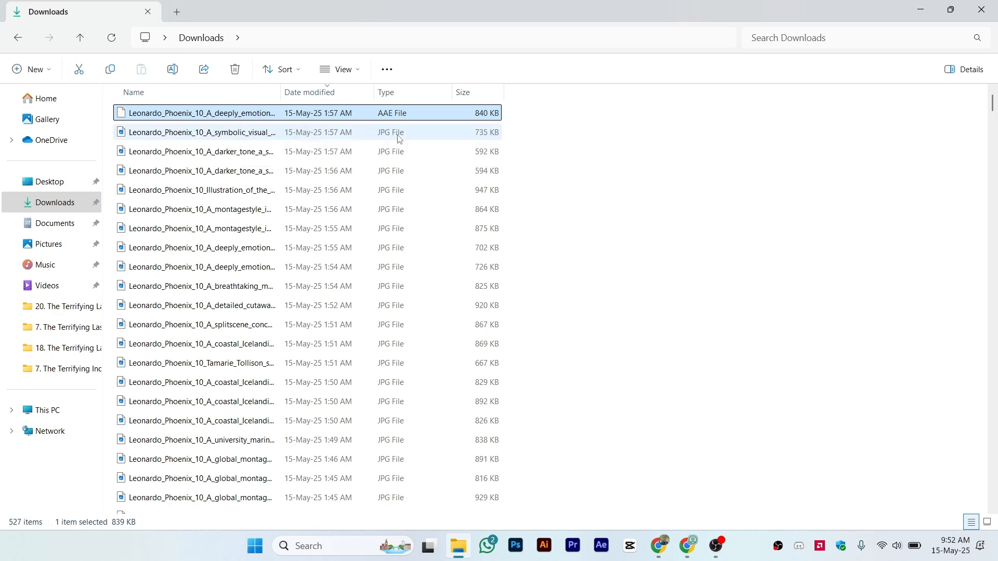
mouse_move(356, 137)
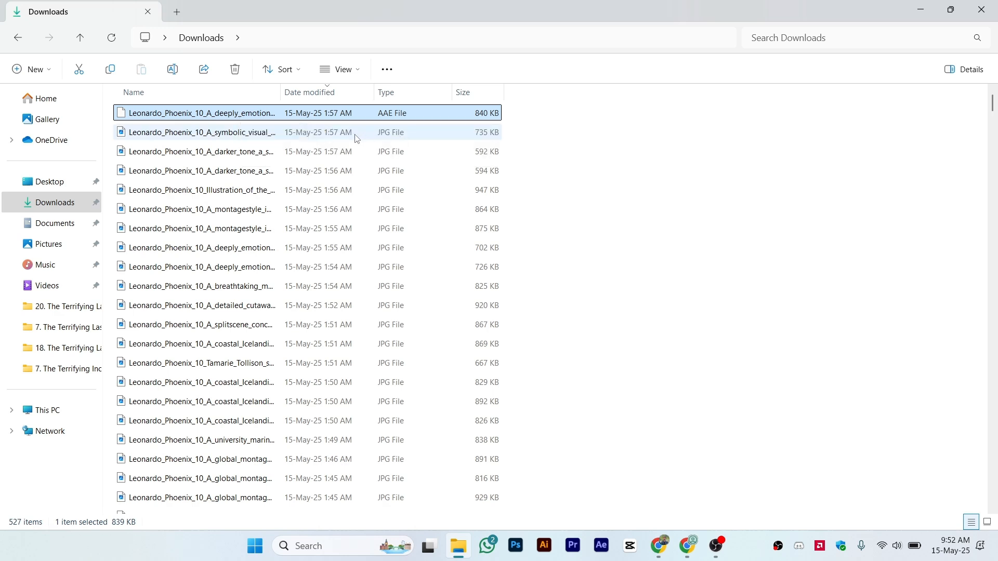
mouse_move(396, 133)
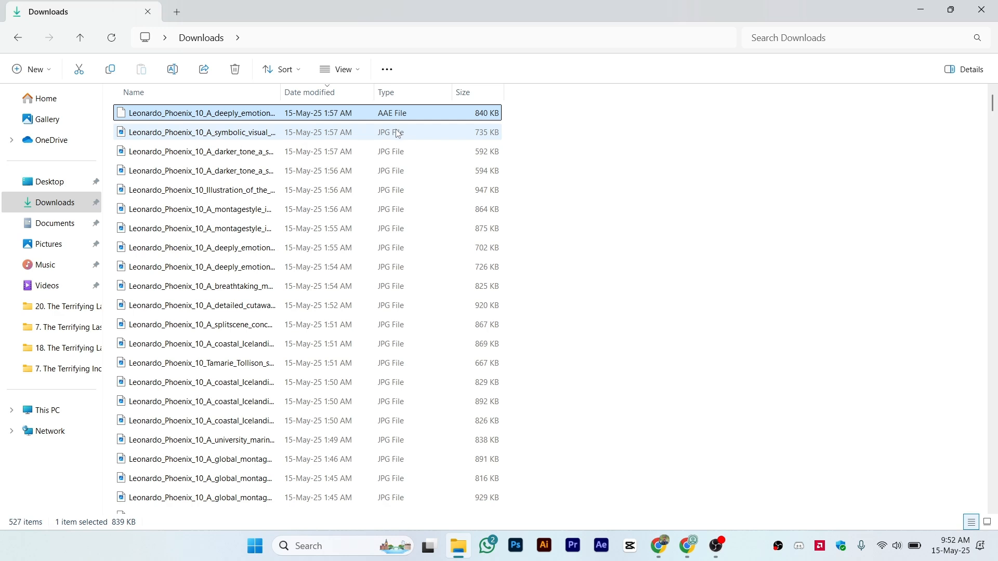
mouse_move(683, 147)
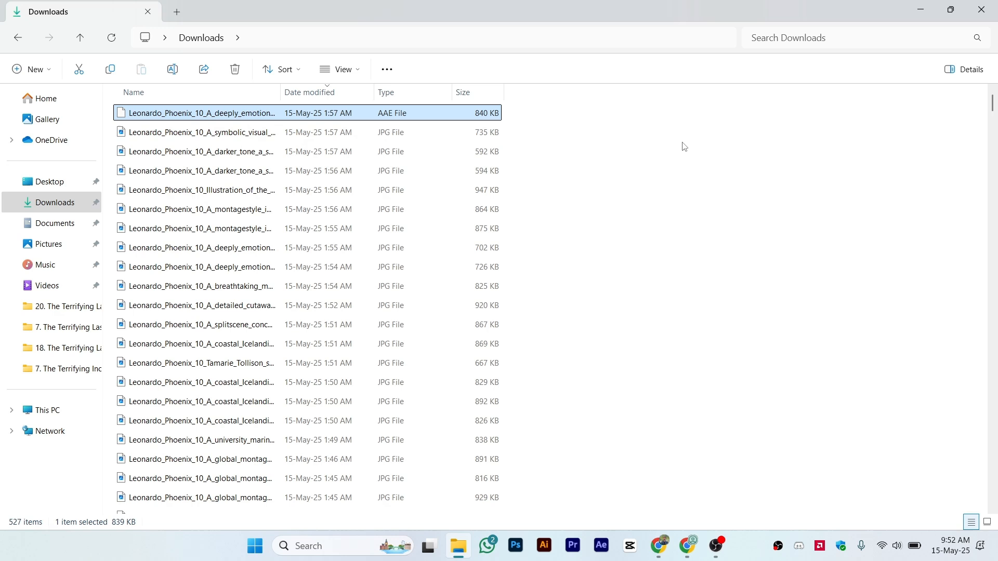
mouse_move(255, 126)
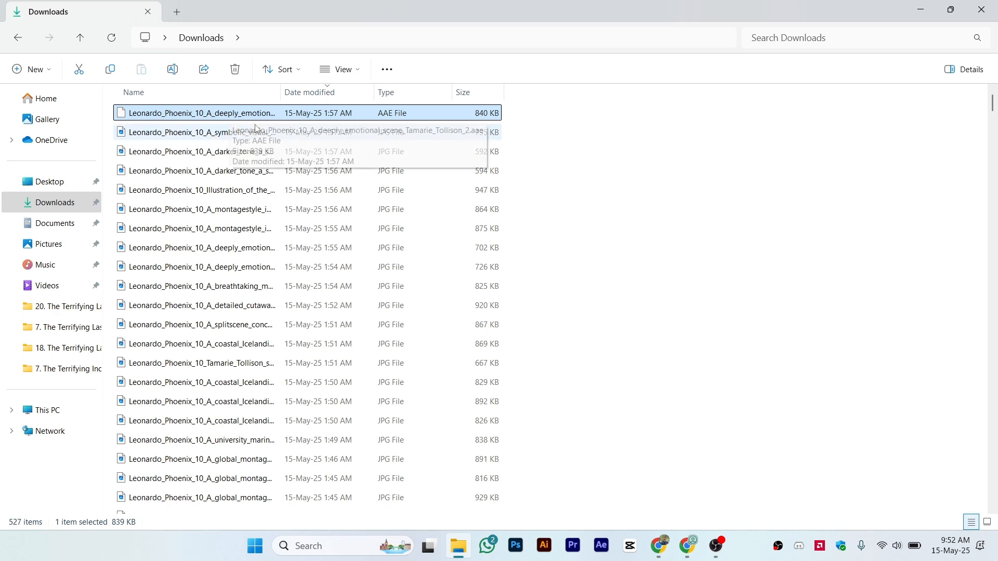
mouse_move(644, 146)
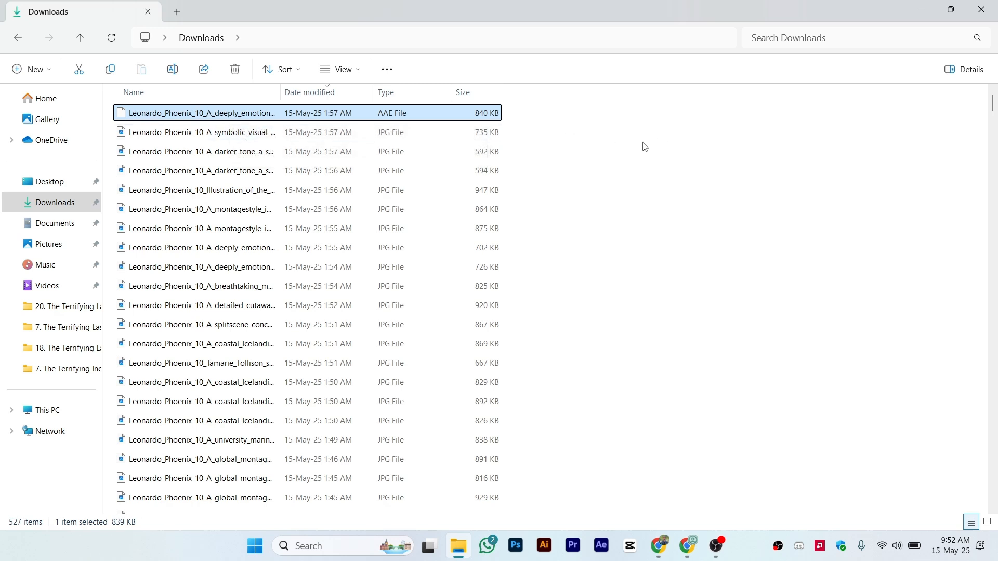
mouse_move(201, 132)
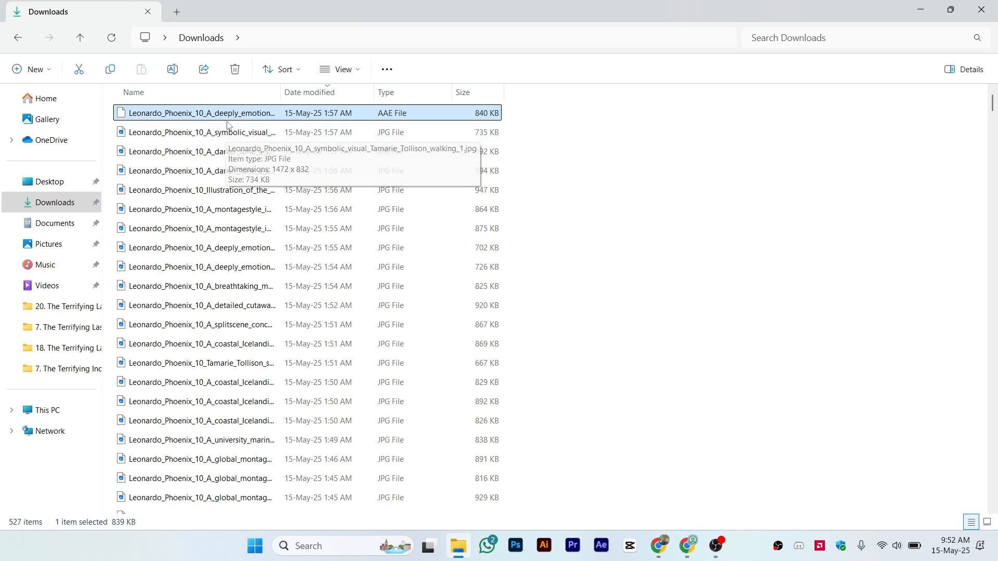
mouse_move(427, 134)
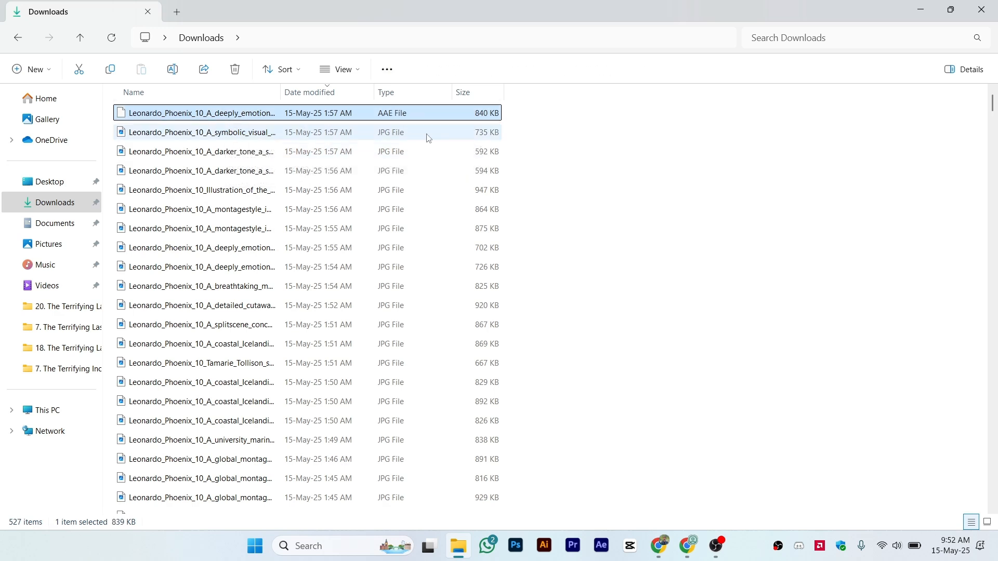
mouse_move(651, 221)
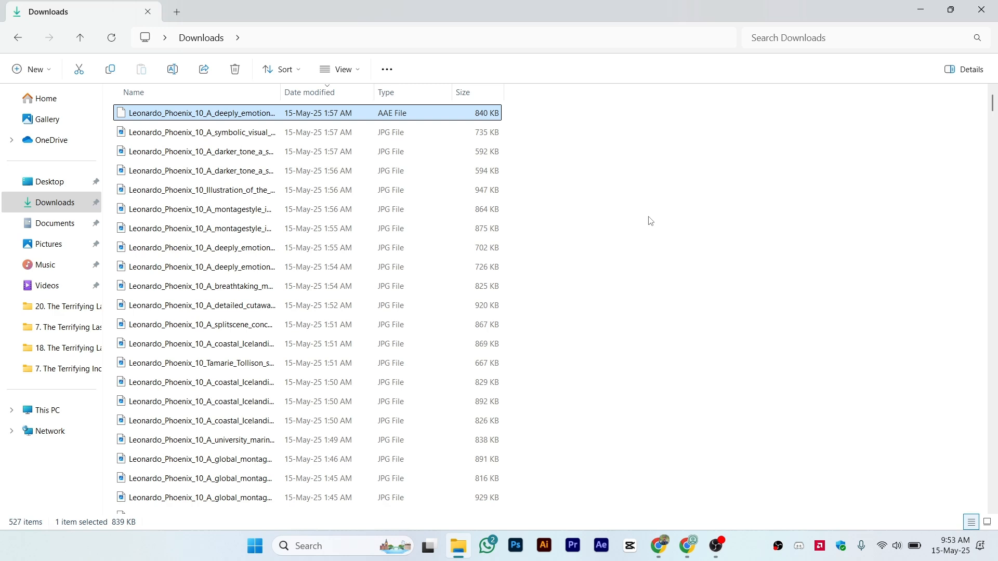
mouse_move(599, 211)
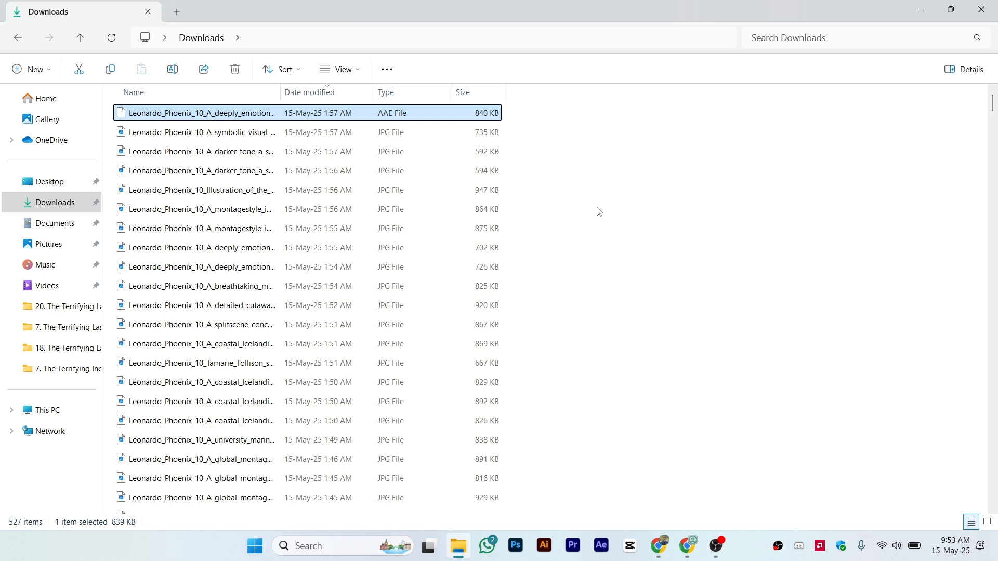